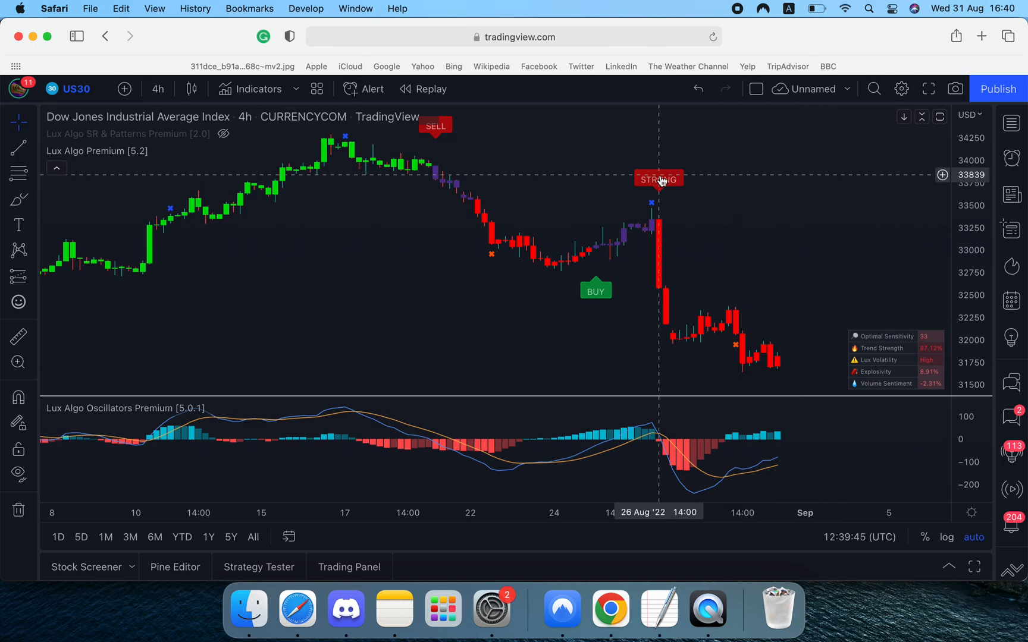
Step: Bring up the Lux Algo Premium [5.2] indicator settings from the chart
left_click(181, 151)
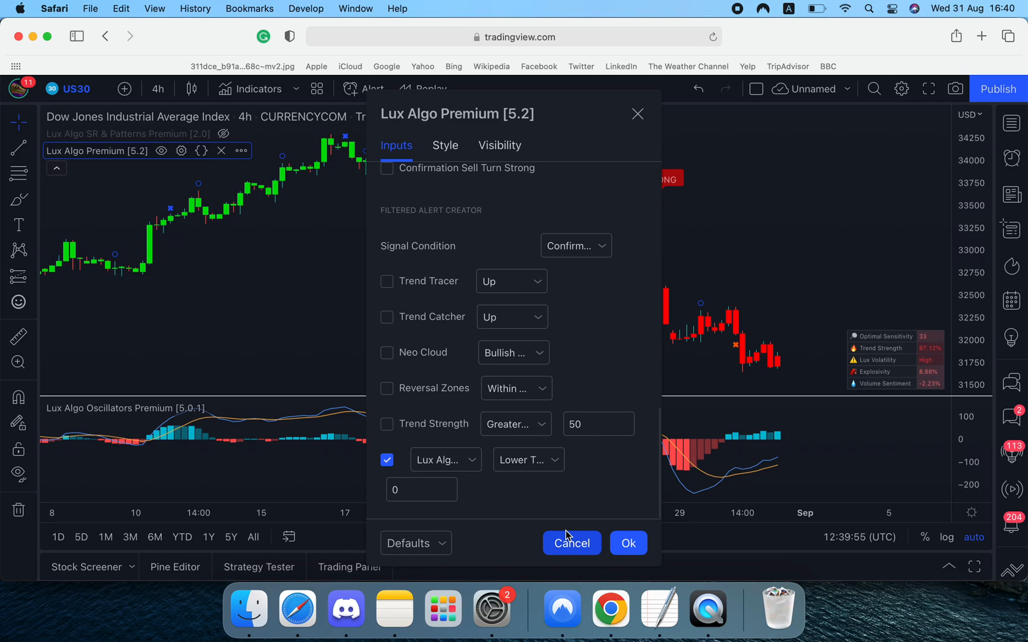
left_click(569, 542)
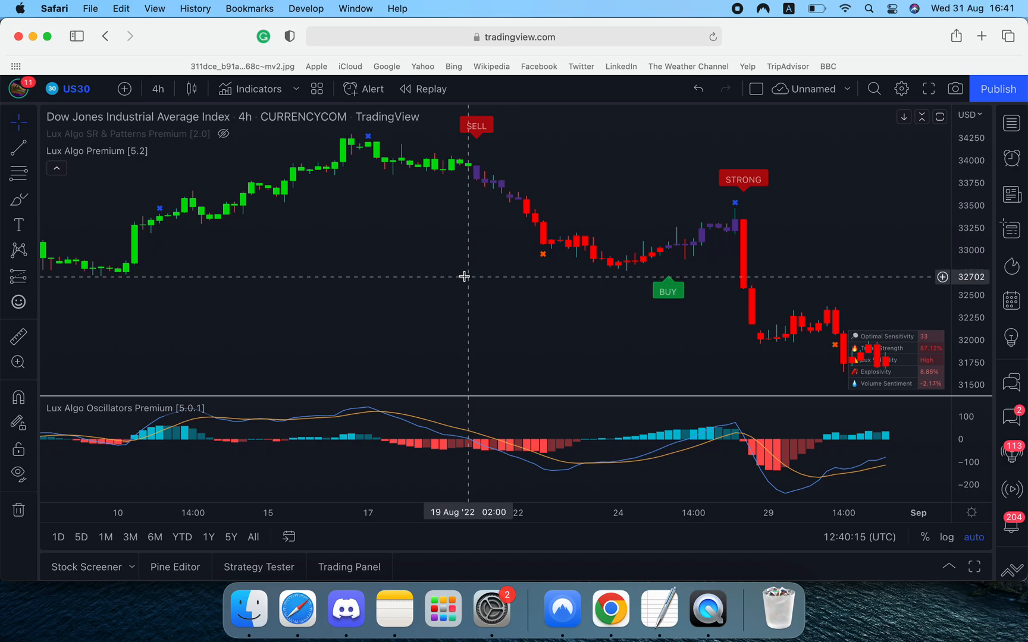
mouse_move(472, 253)
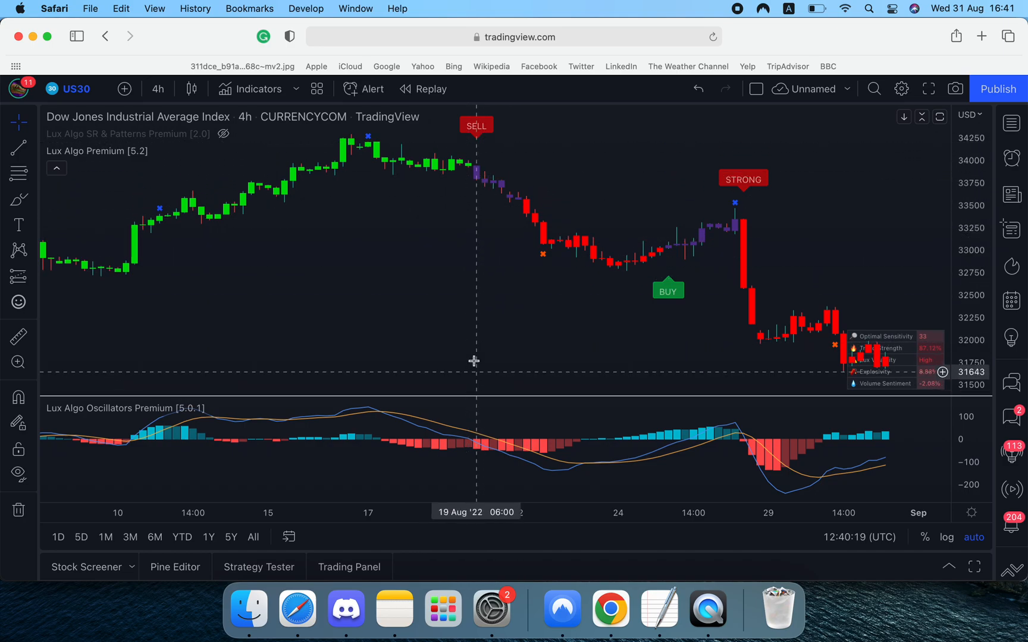
left_click(181, 151)
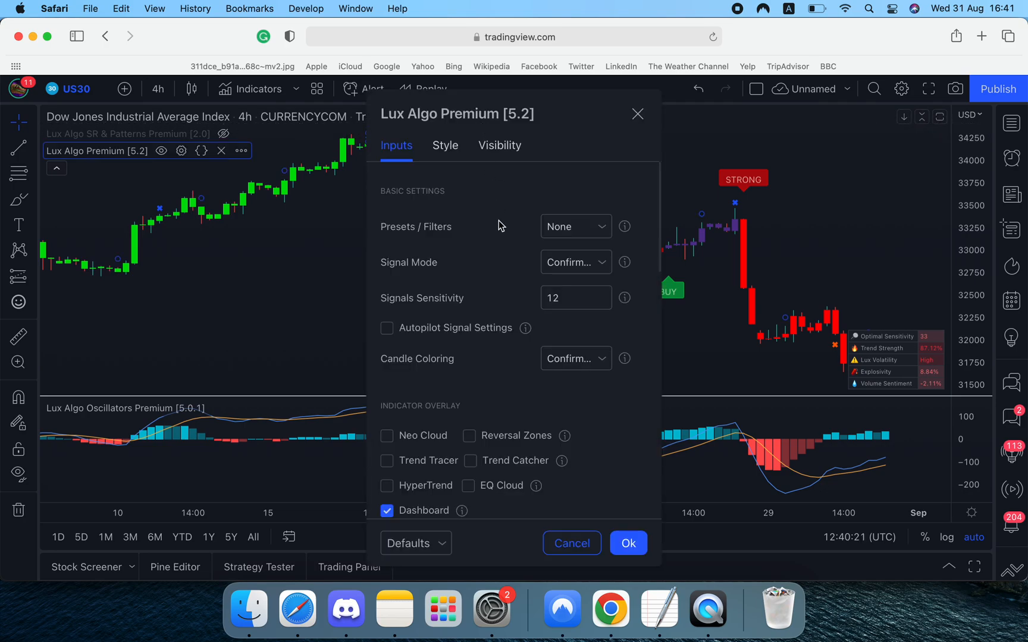
Step: Set the signal condition to Confirmation Sell and the filter source to UMACD Histogram
scroll("down", 3)
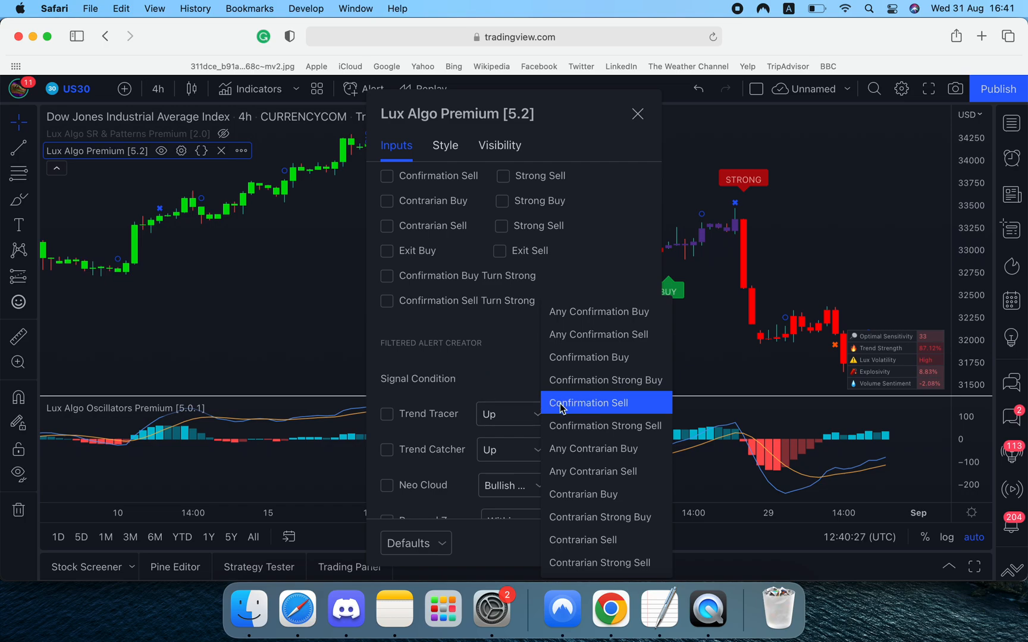
left_click(587, 402)
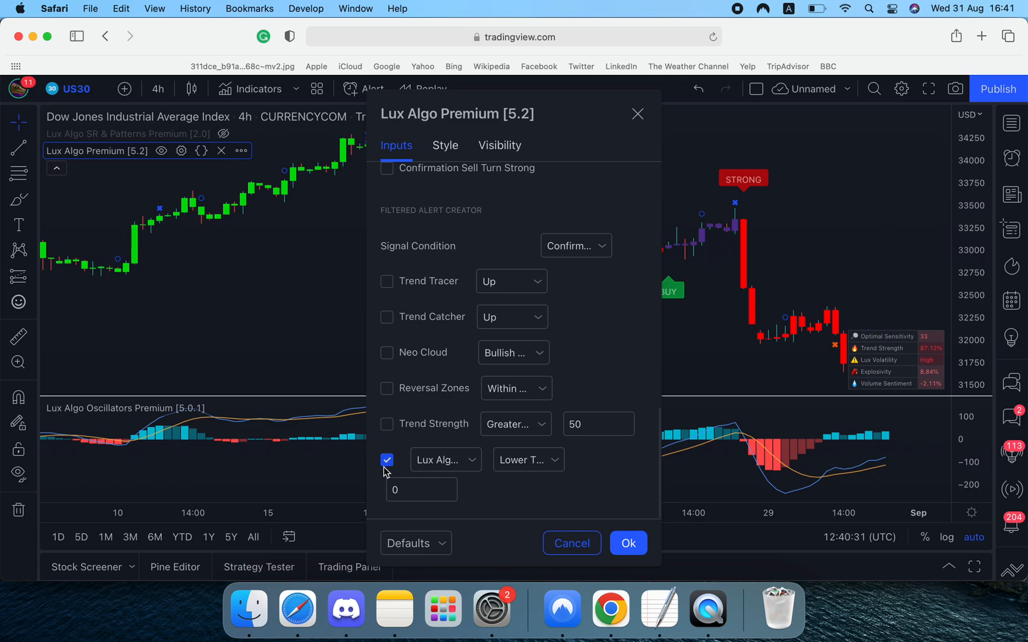
left_click(445, 459)
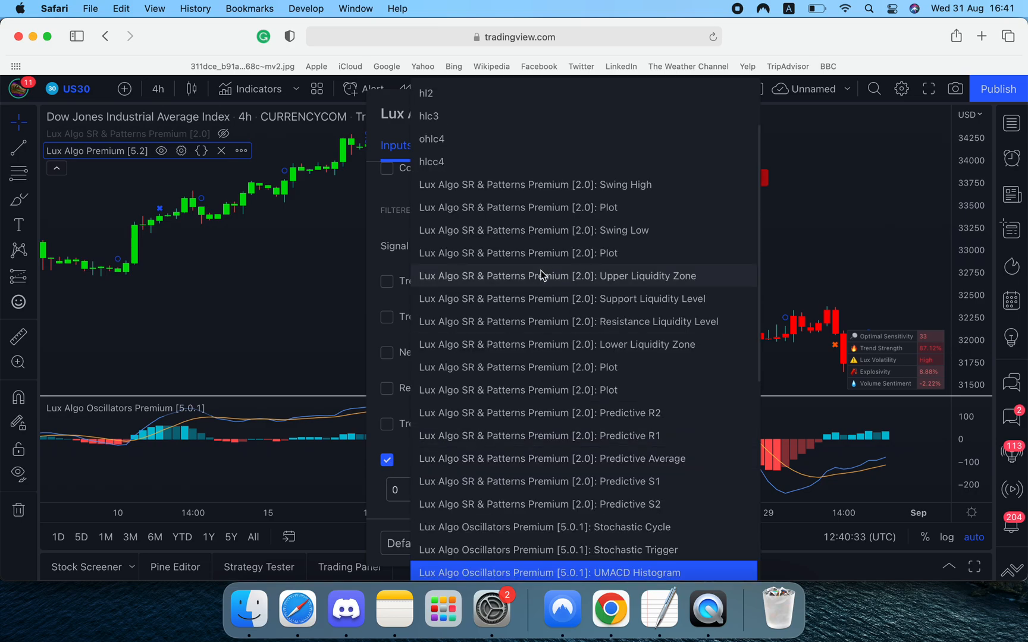
mouse_move(546, 570)
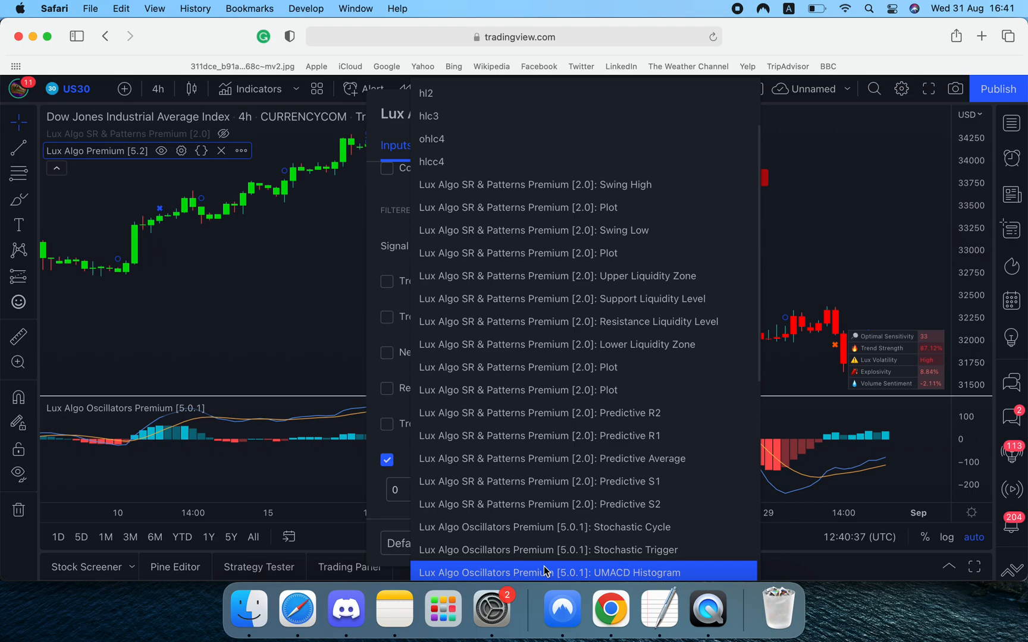
left_click(550, 572)
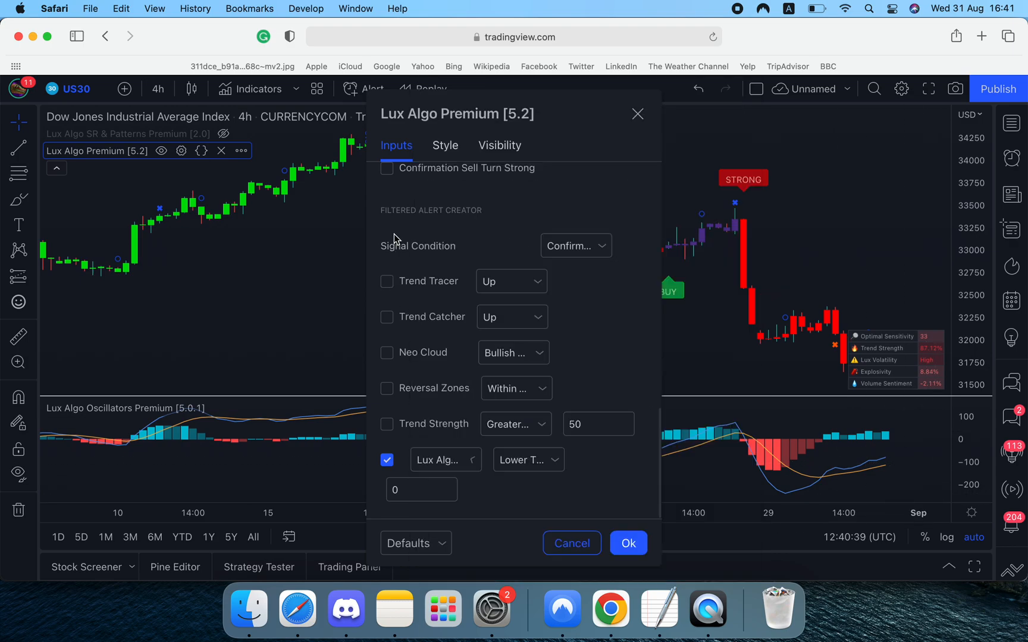
Step: Keep the filter comparison as Lower Than 0 and confirm Confirmation Sell remains the signal
left_click(528, 459)
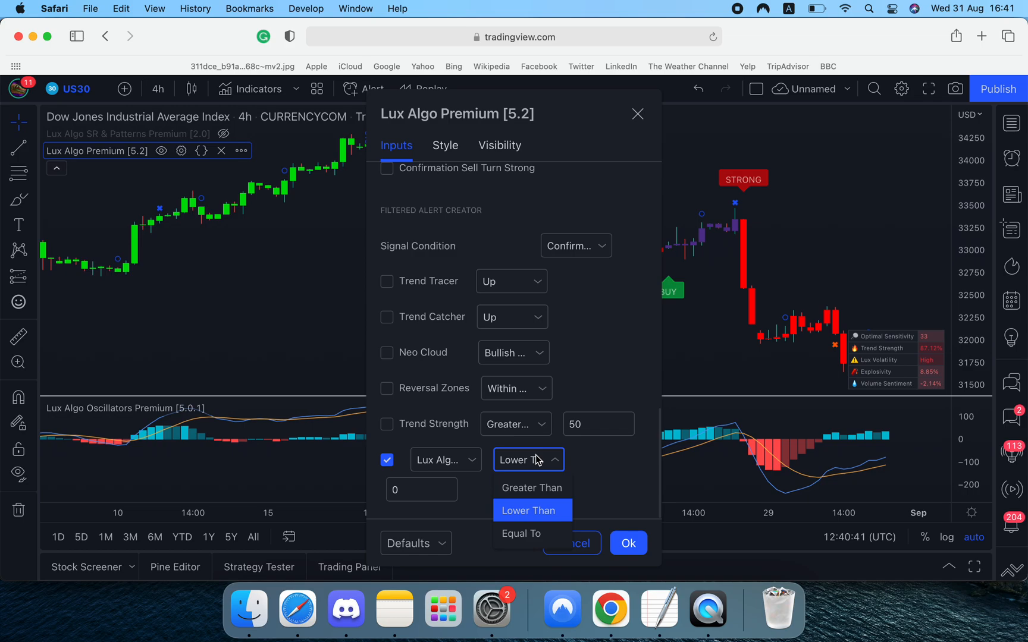
mouse_move(611, 475)
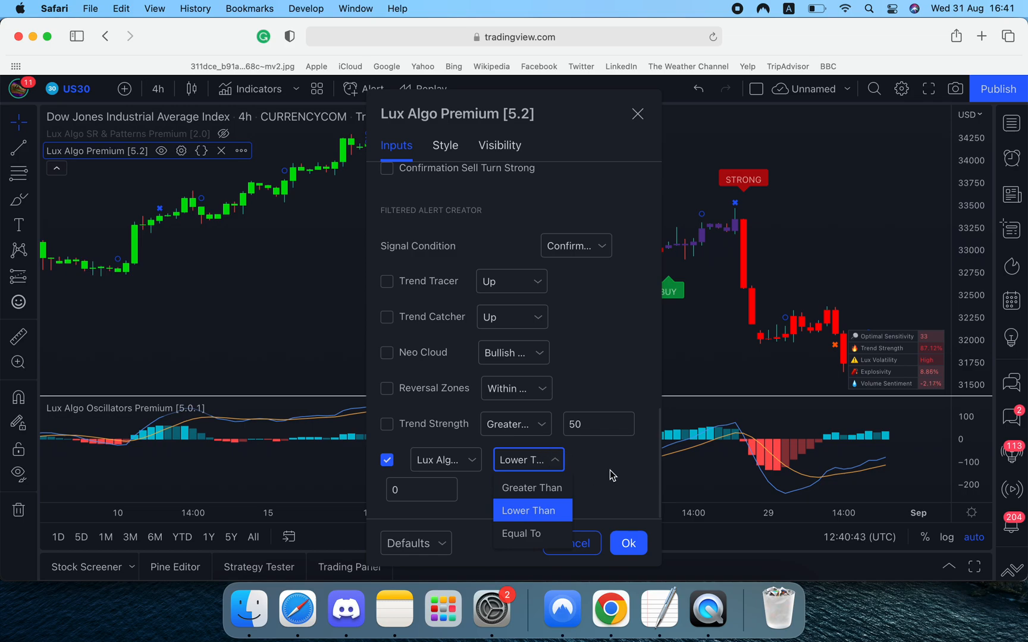
left_click(528, 511)
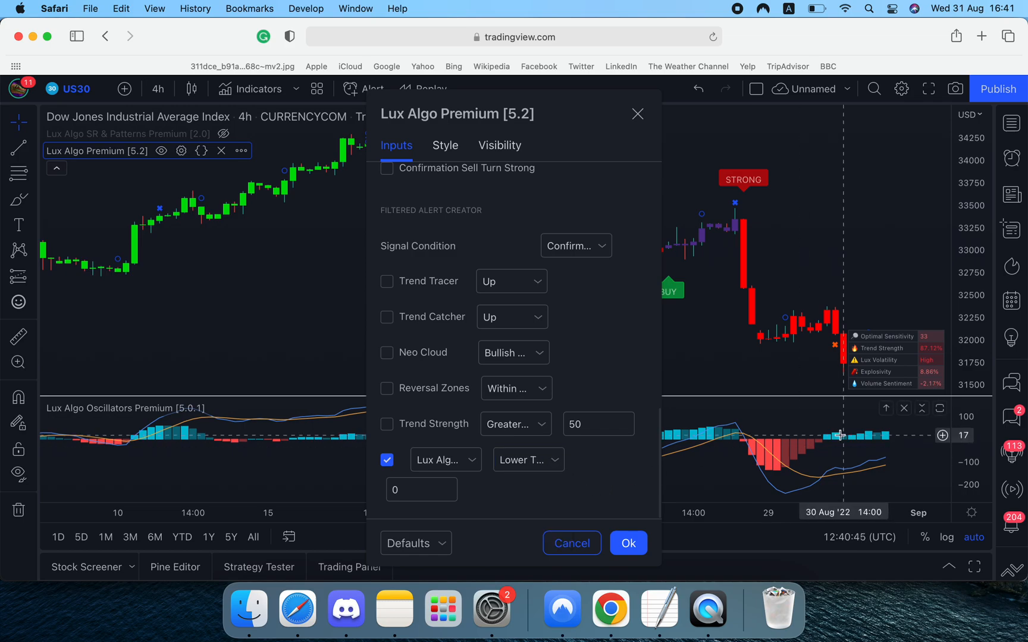
mouse_move(510, 483)
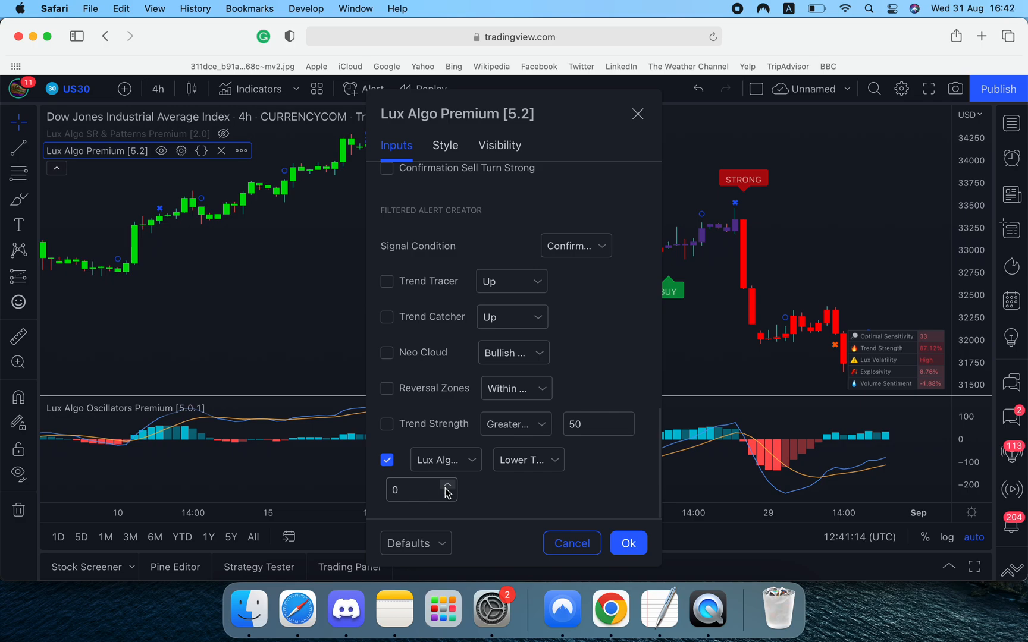
left_click(575, 246)
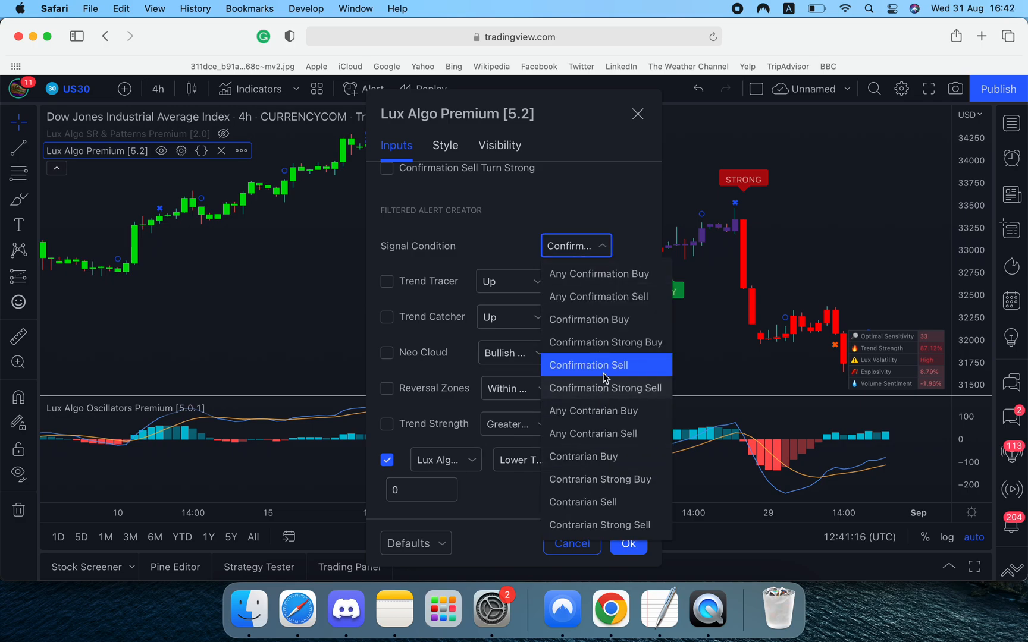